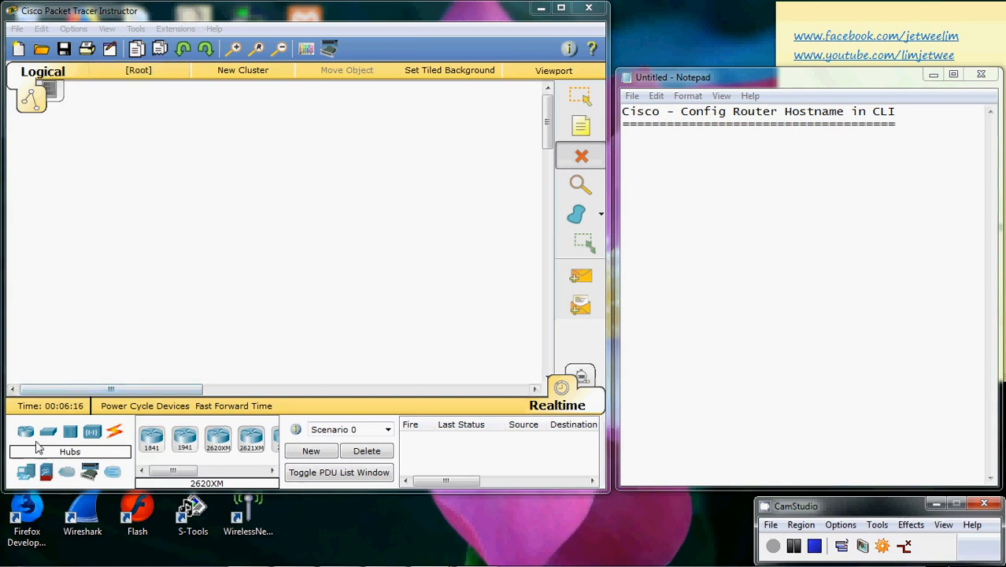
{"action": "mouse_move", "coordinate": [22, 442]}
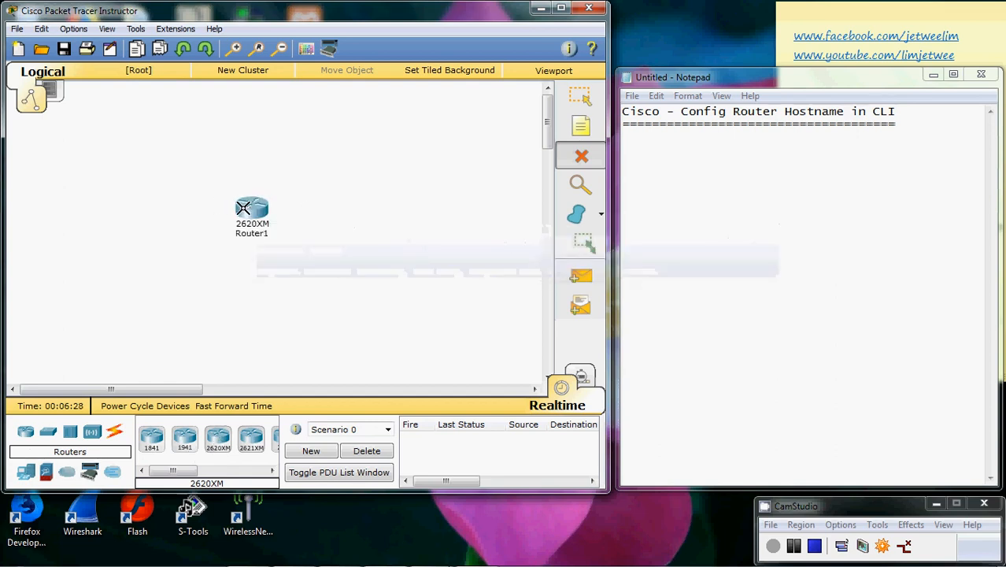
{"action": "mouse_move", "coordinate": [252, 211]}
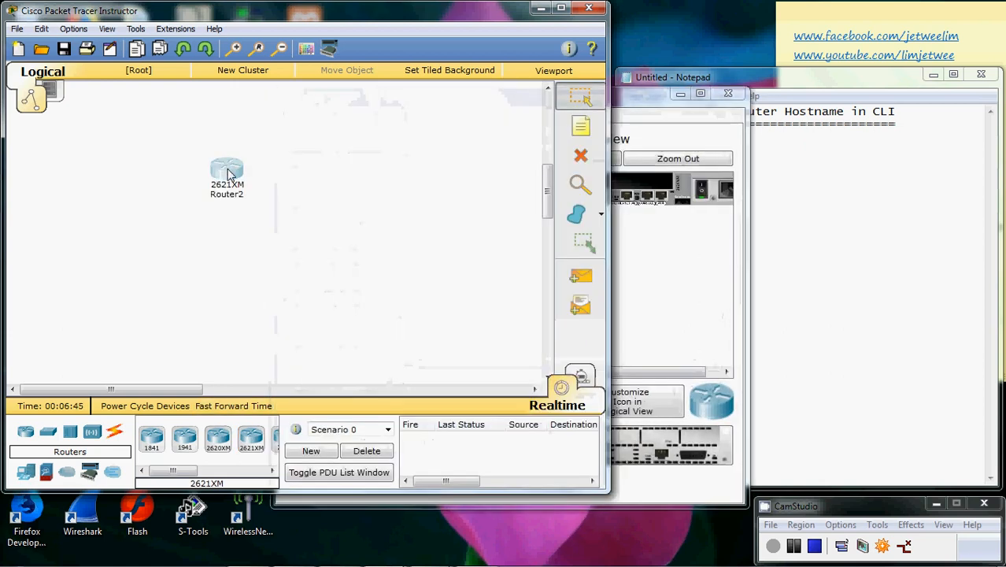
Open Router2's device window and show its CLI
{"action": "double_click", "coordinate": [227, 168]}
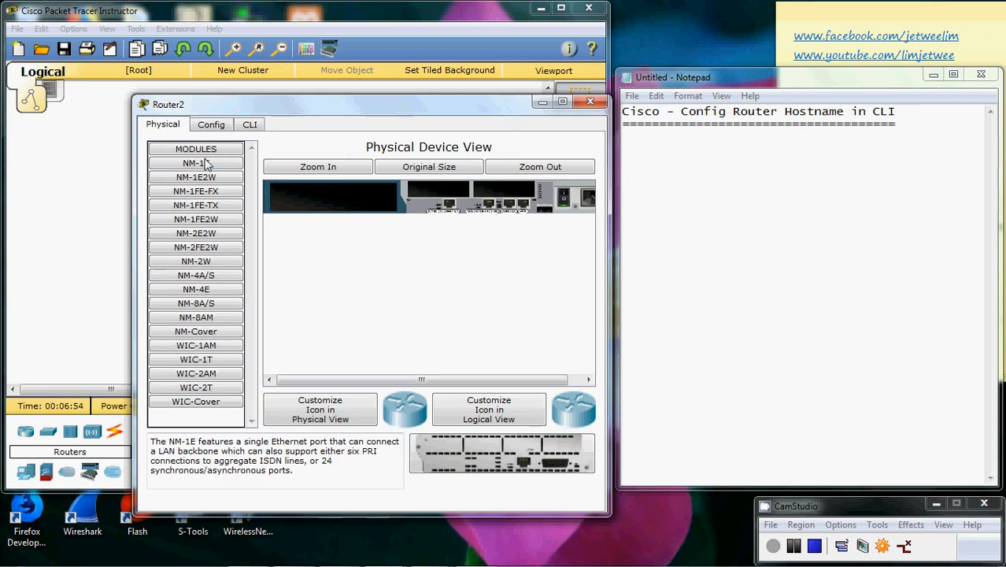
{"action": "left_click", "coordinate": [249, 124]}
{"action": "type", "text": "no"}
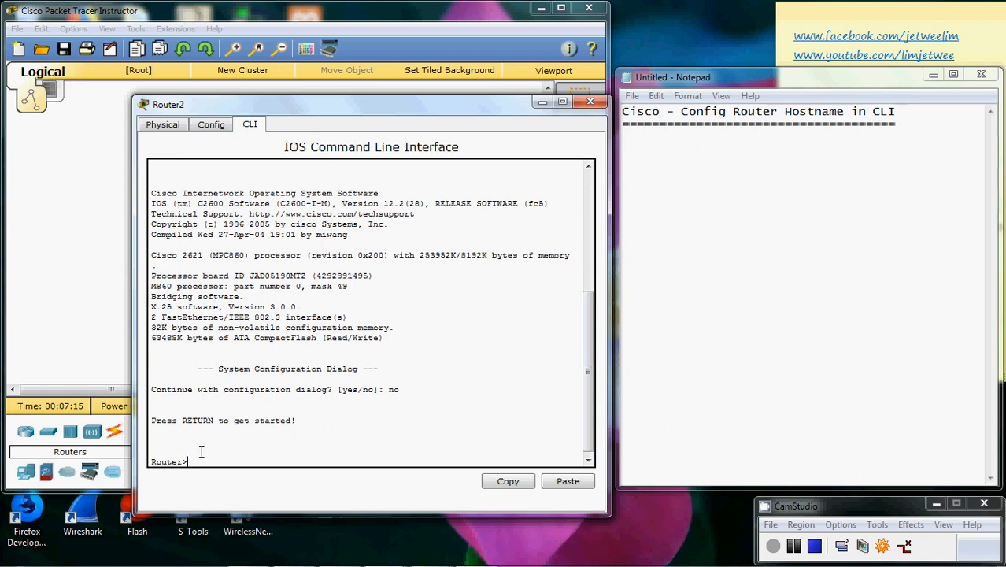
{"action": "mouse_move", "coordinate": [207, 519]}
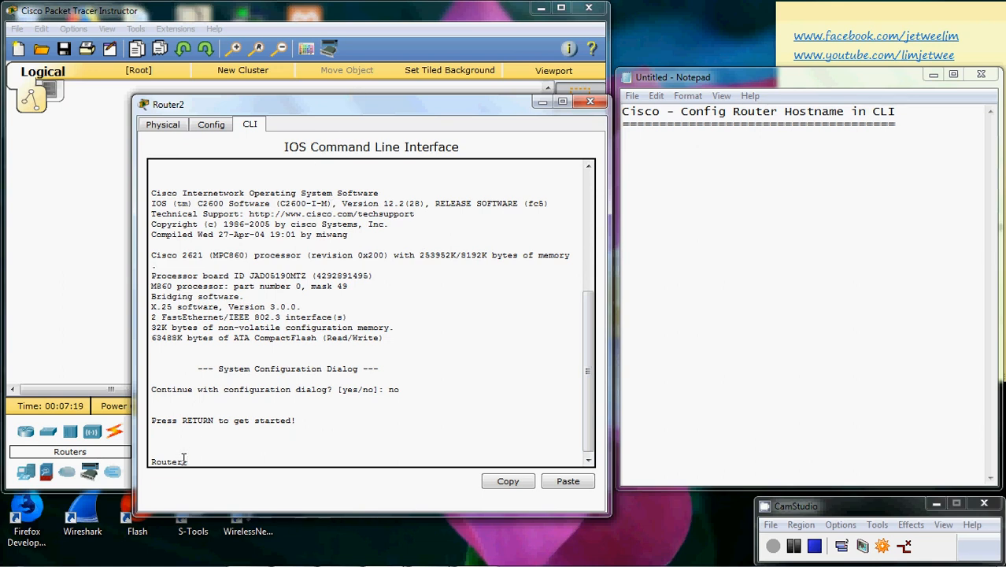
Enable privileged mode on Router2 with 'en' so the prompt reads Router#
{"action": "double_click", "coordinate": [167, 460]}
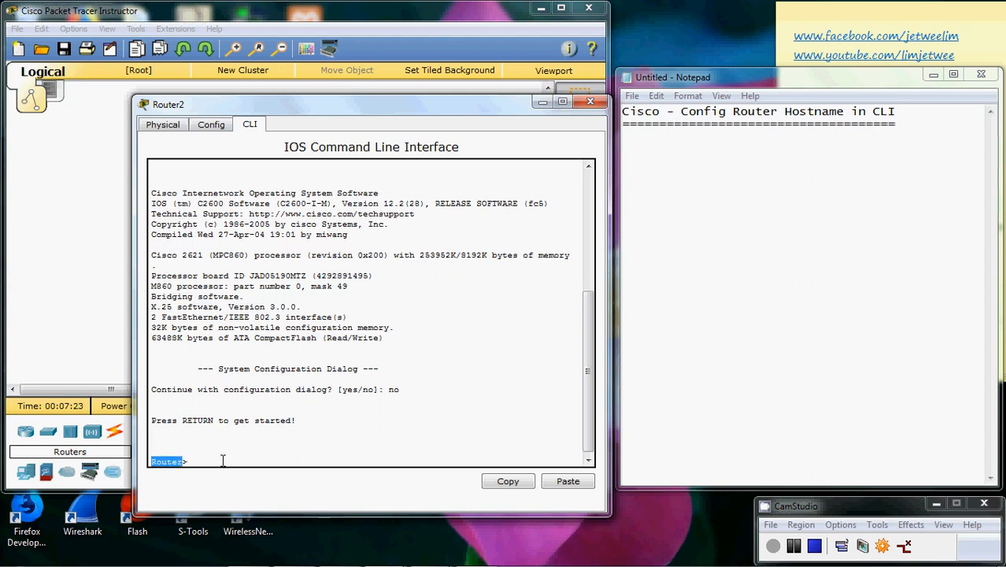
{"action": "type", "text": "en"}
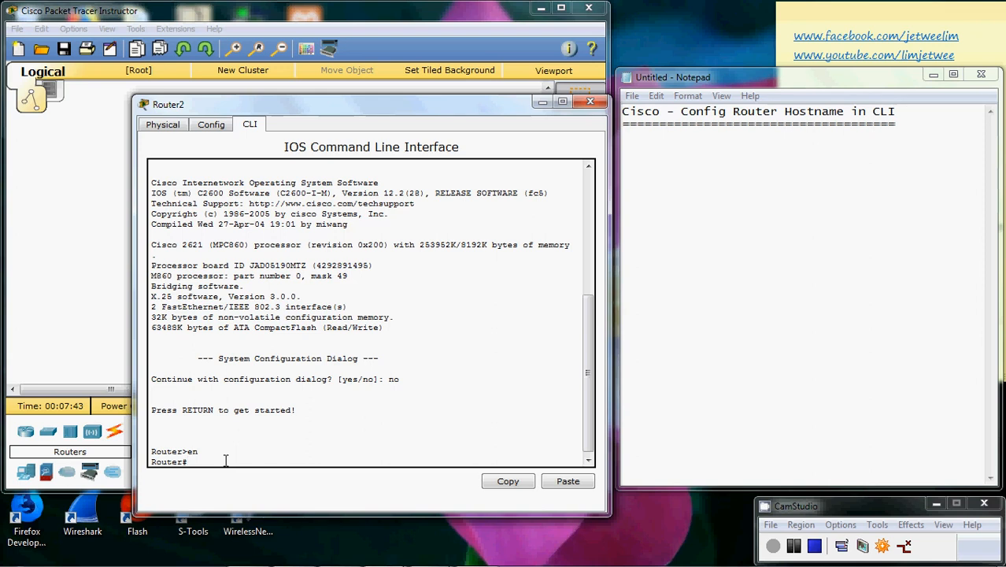
Enter global configuration with 'config t' and begin typing the hostname command
{"action": "type", "text": "config t"}
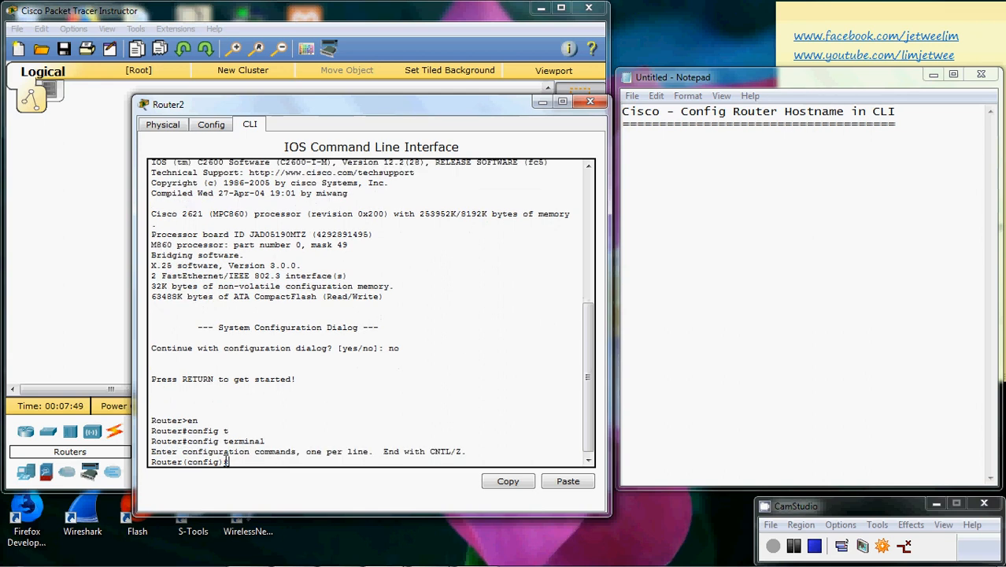
{"action": "mouse_move", "coordinate": [484, 445]}
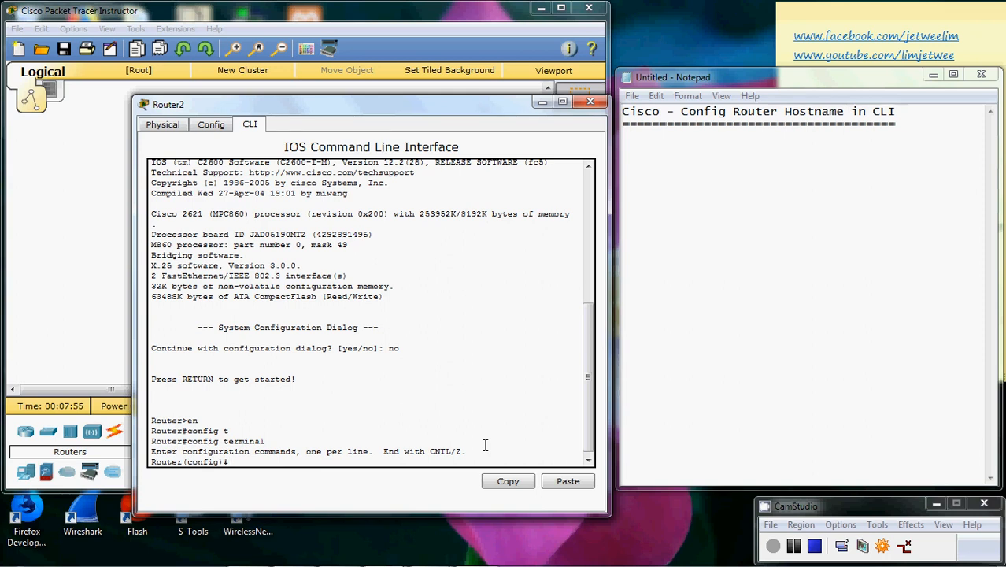
{"action": "type", "text": "hostname"}
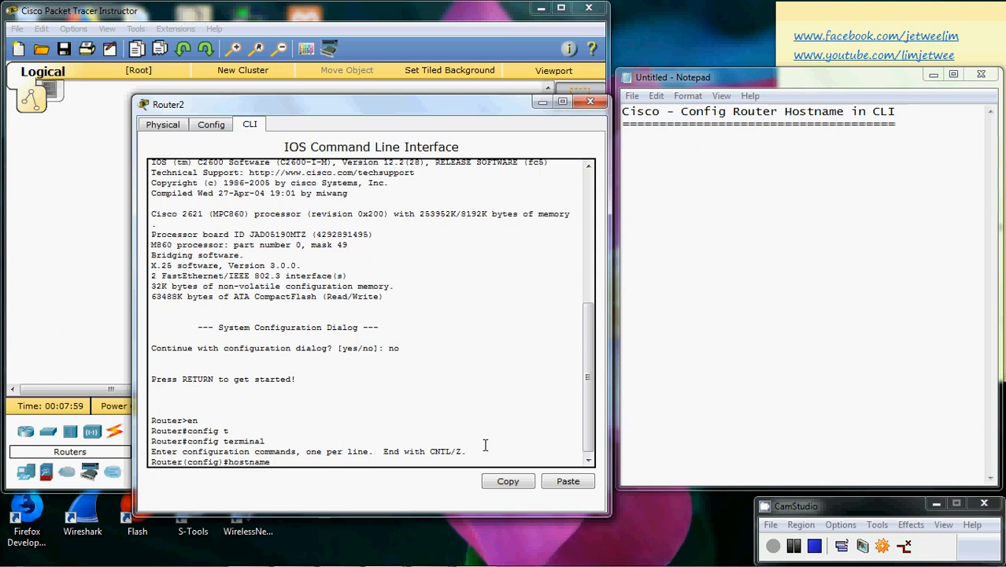
Set the hostname to LimRouter, giving the LimRouter(config)# prompt
{"action": "type", "text": "Lim"}
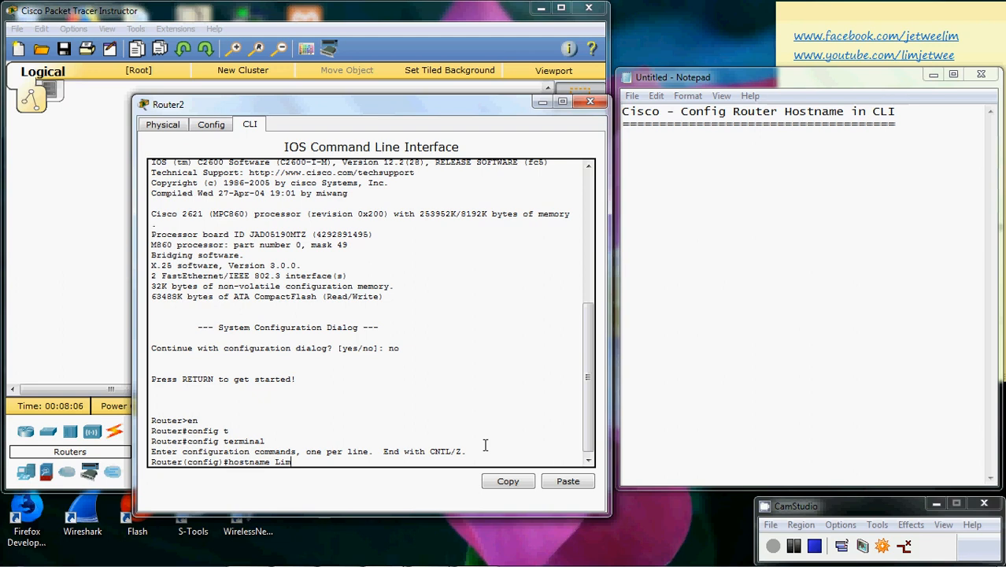
{"action": "type", "text": "Router"}
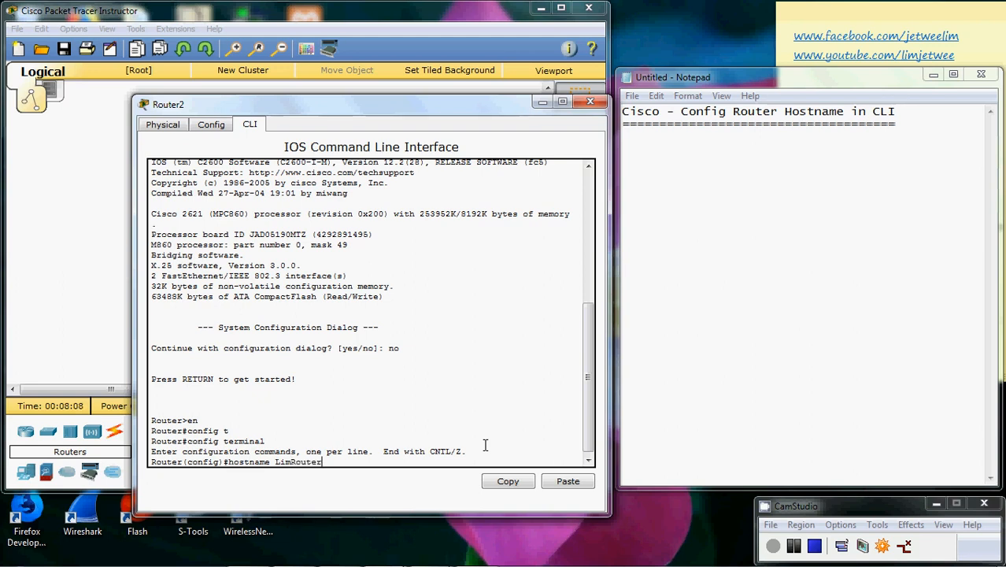
{"action": "mouse_move", "coordinate": [492, 437]}
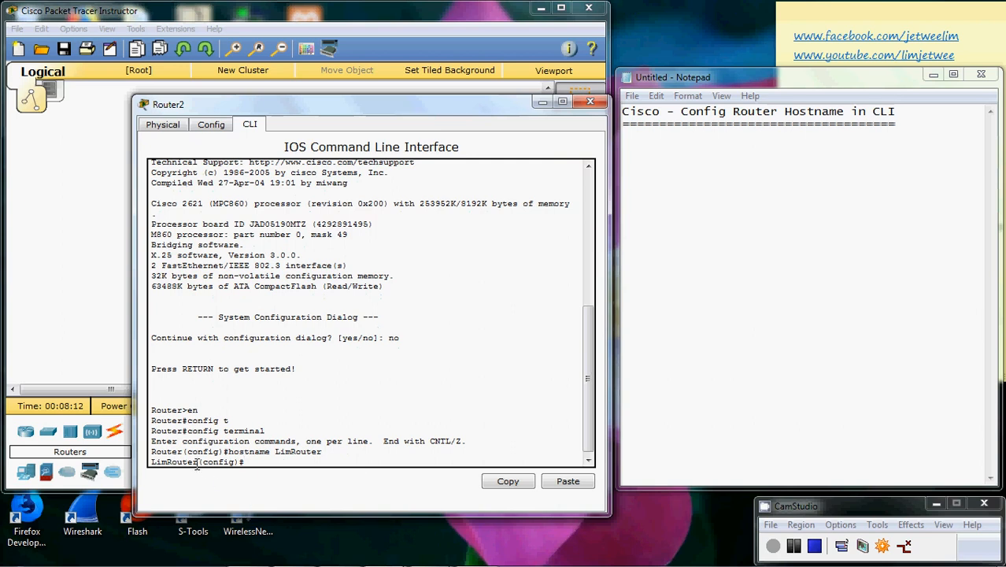
{"action": "double_click", "coordinate": [175, 462]}
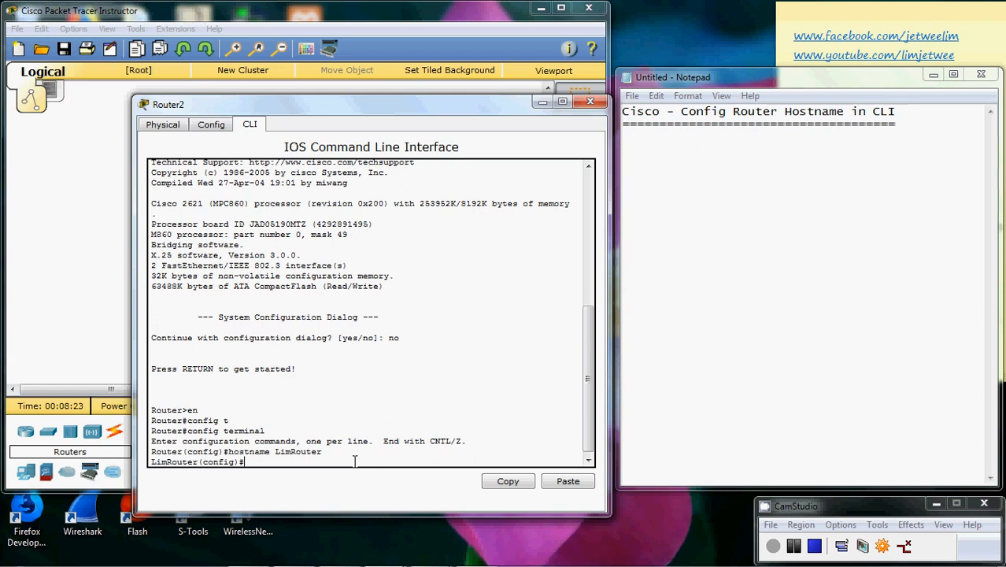
Use 'exit' and 'disable' to drop back to the LimRouter> user prompt
{"action": "type", "text": "exit"}
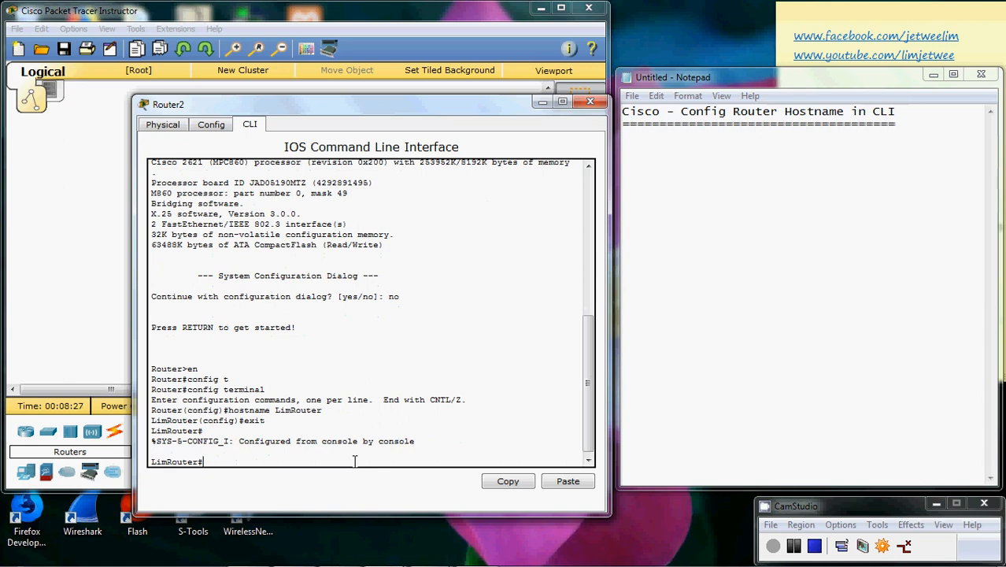
{"action": "type", "text": "disable"}
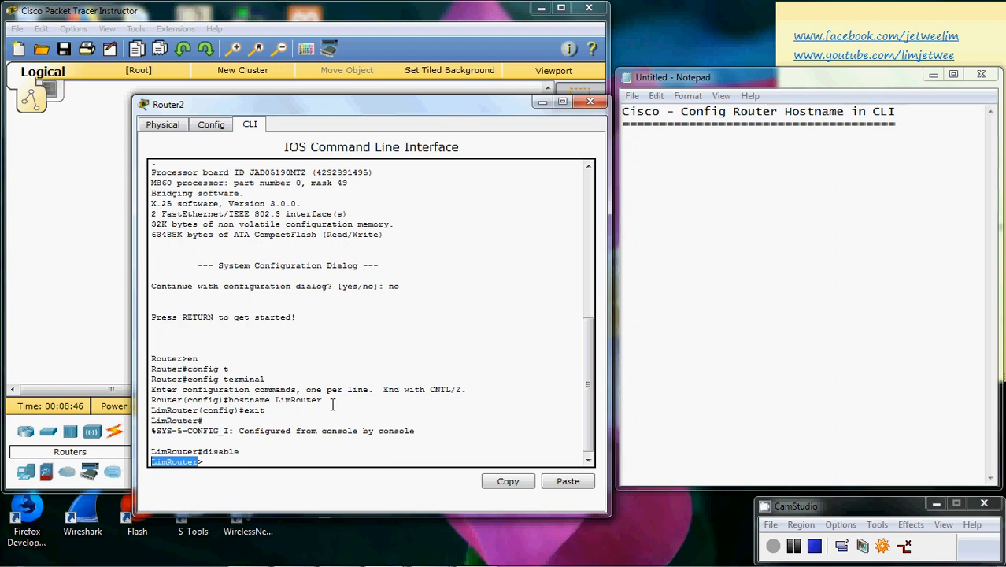
{"action": "mouse_move", "coordinate": [830, 509]}
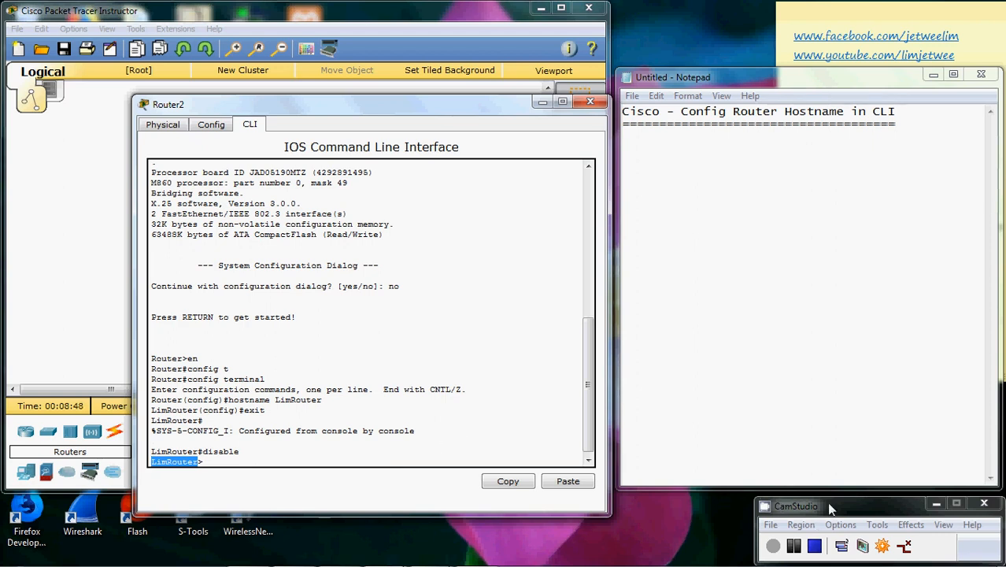